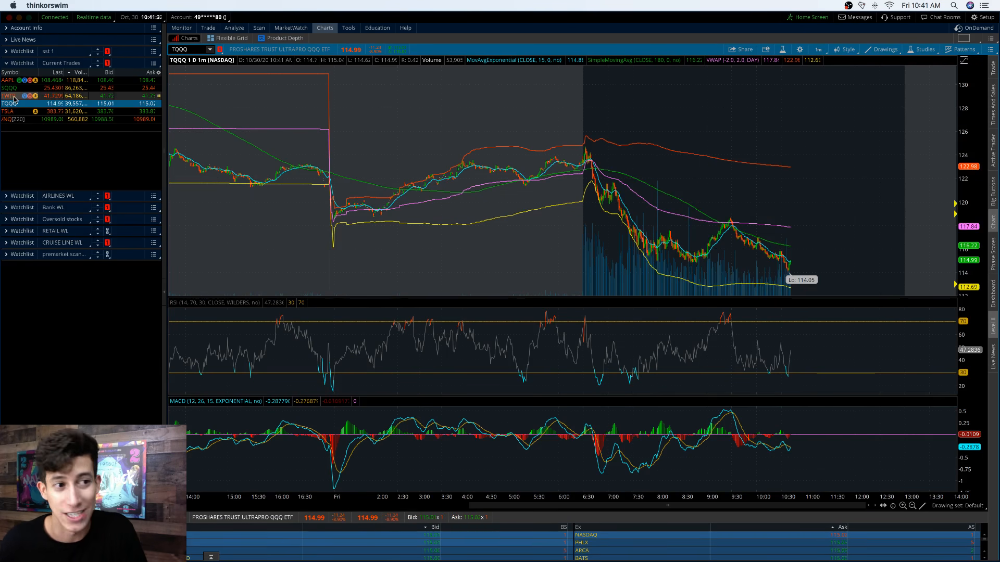
Load /NQ from the Current Trades watchlist into the chart
click(10, 96)
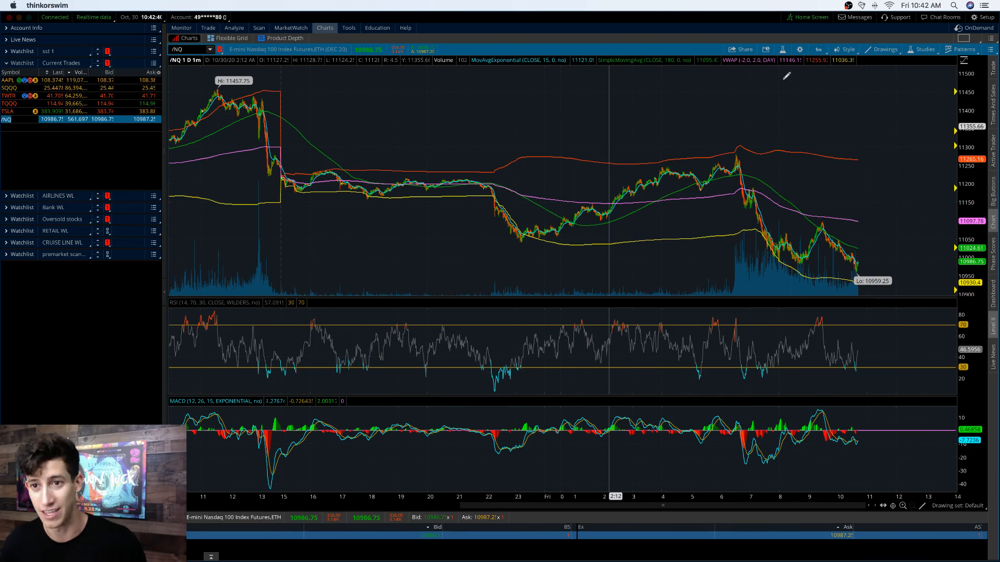
Choose the 180 D : 4h time frame from the Favorites list
click(818, 49)
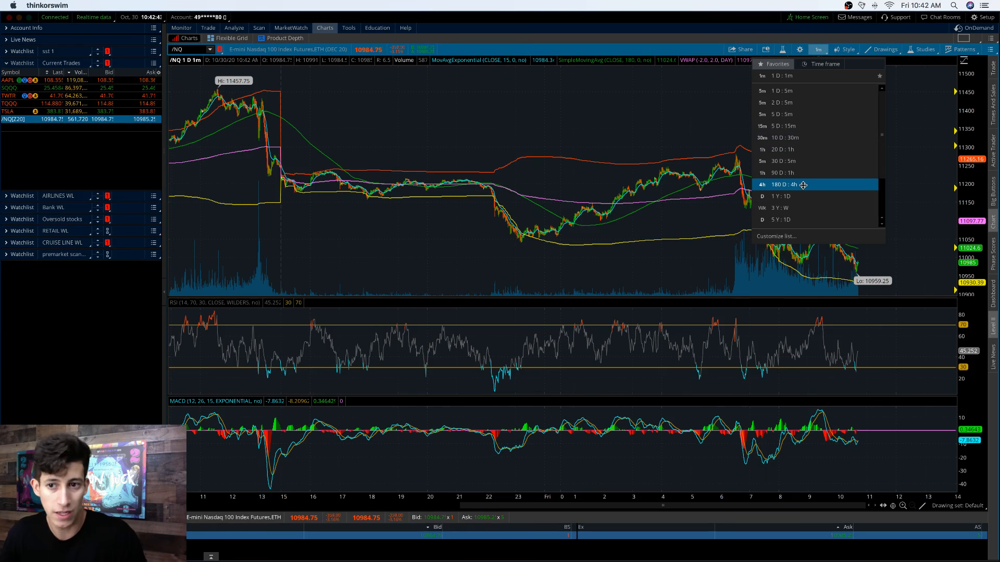
click(782, 184)
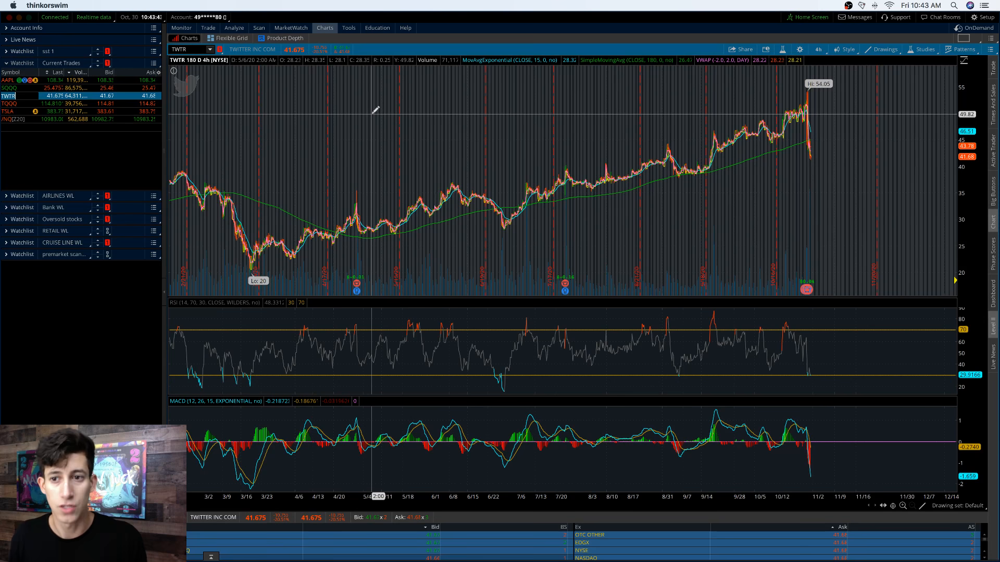
mouse_move(403, 144)
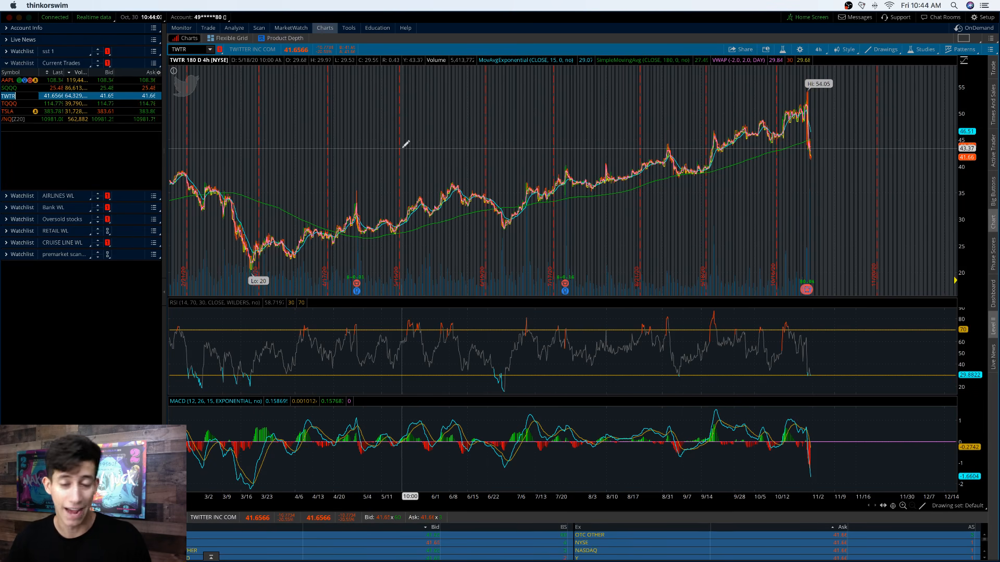
mouse_move(451, 239)
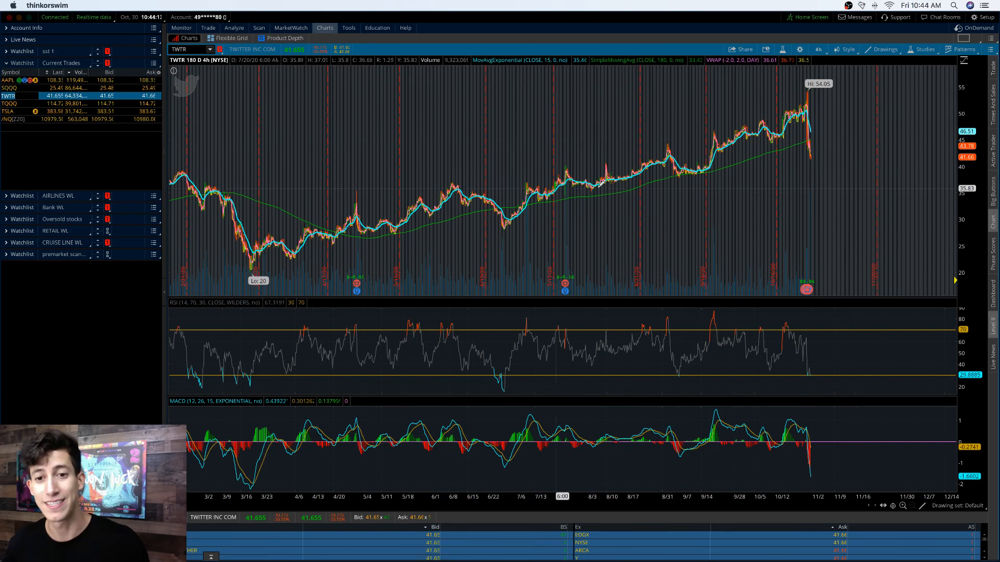
mouse_move(600, 186)
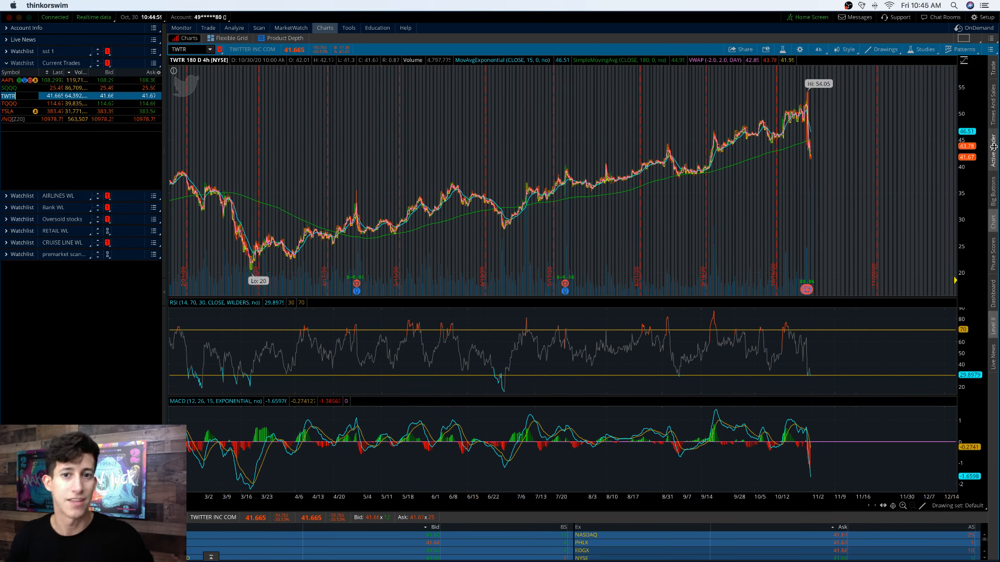
click(285, 37)
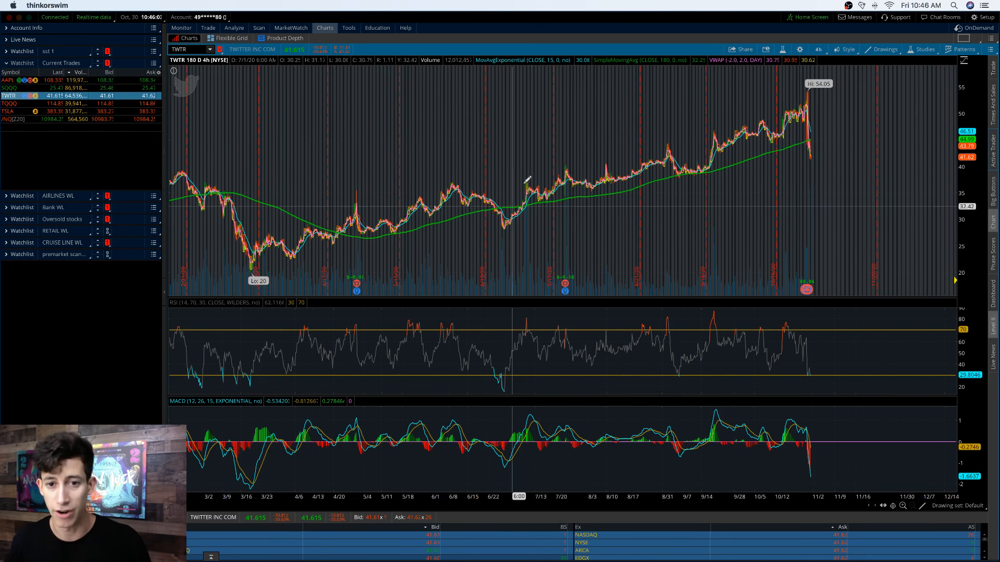
mouse_move(560, 207)
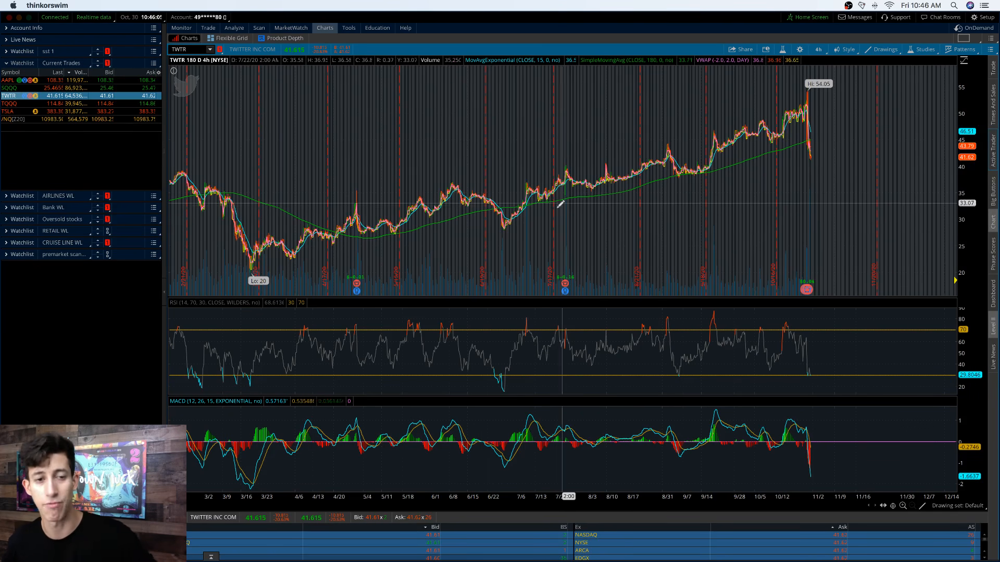
mouse_move(562, 203)
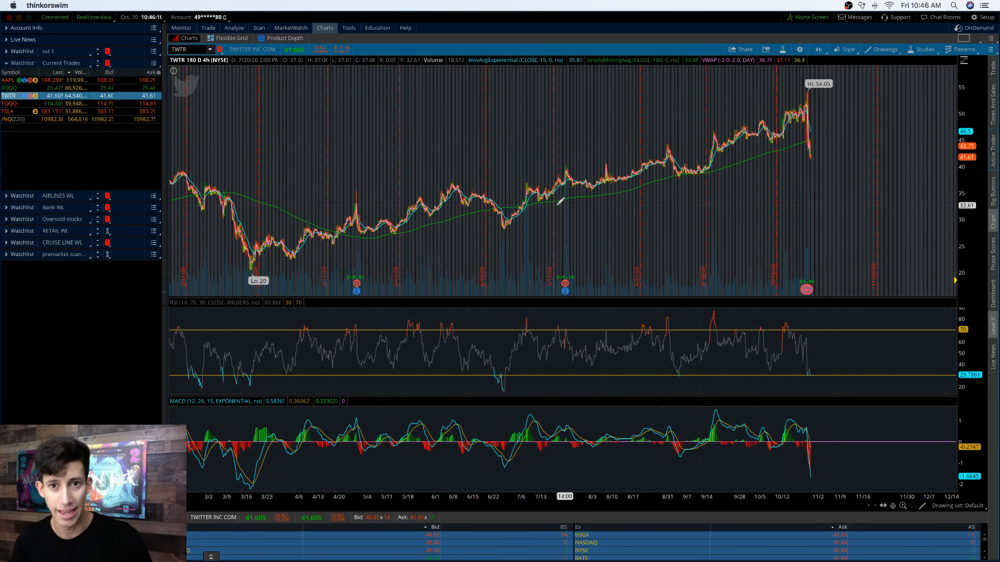
mouse_move(571, 200)
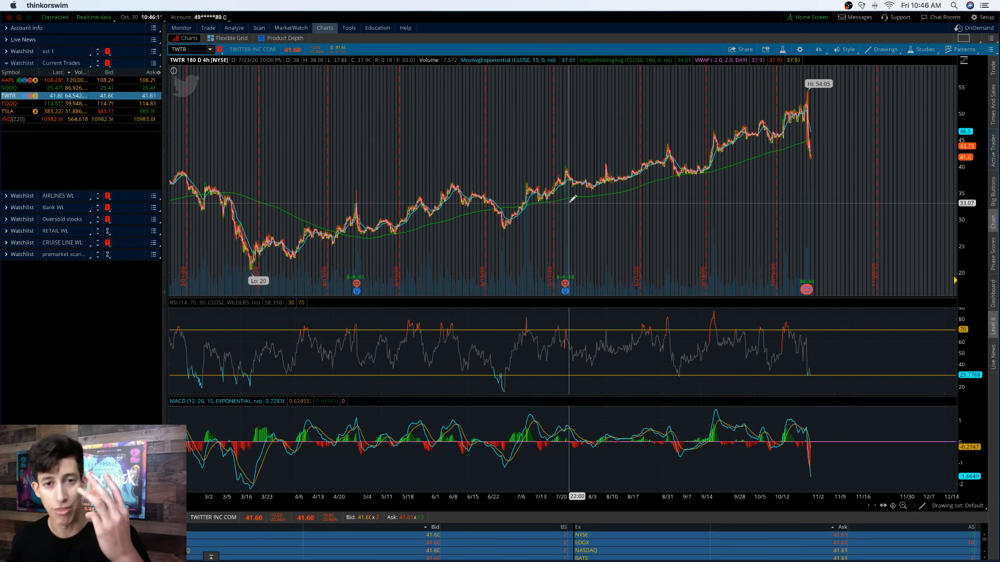